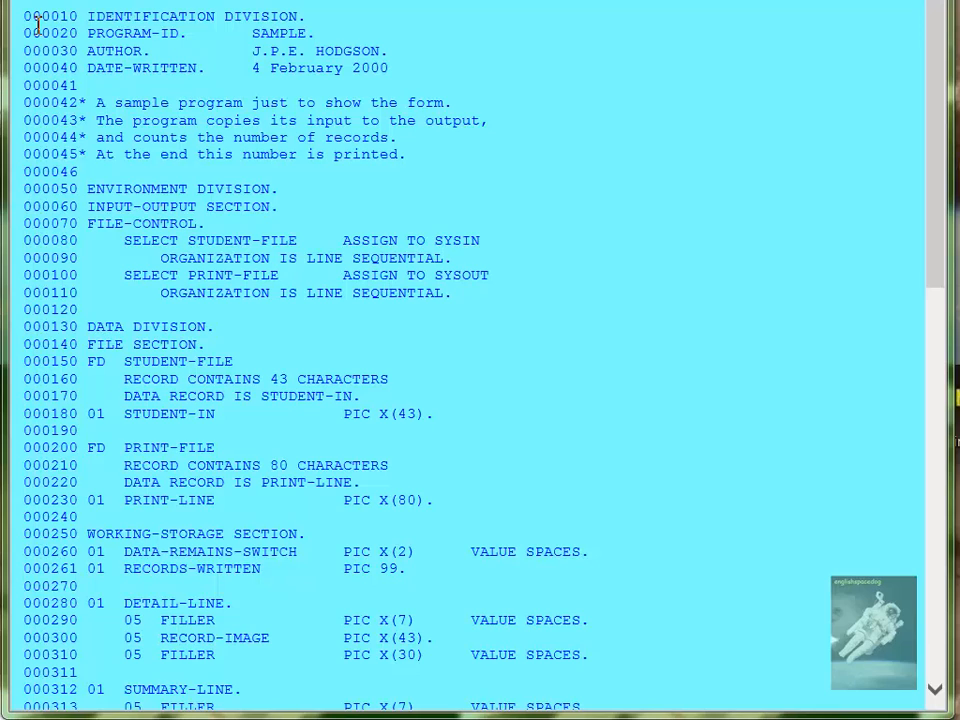
pyautogui.moveTo(418, 224)
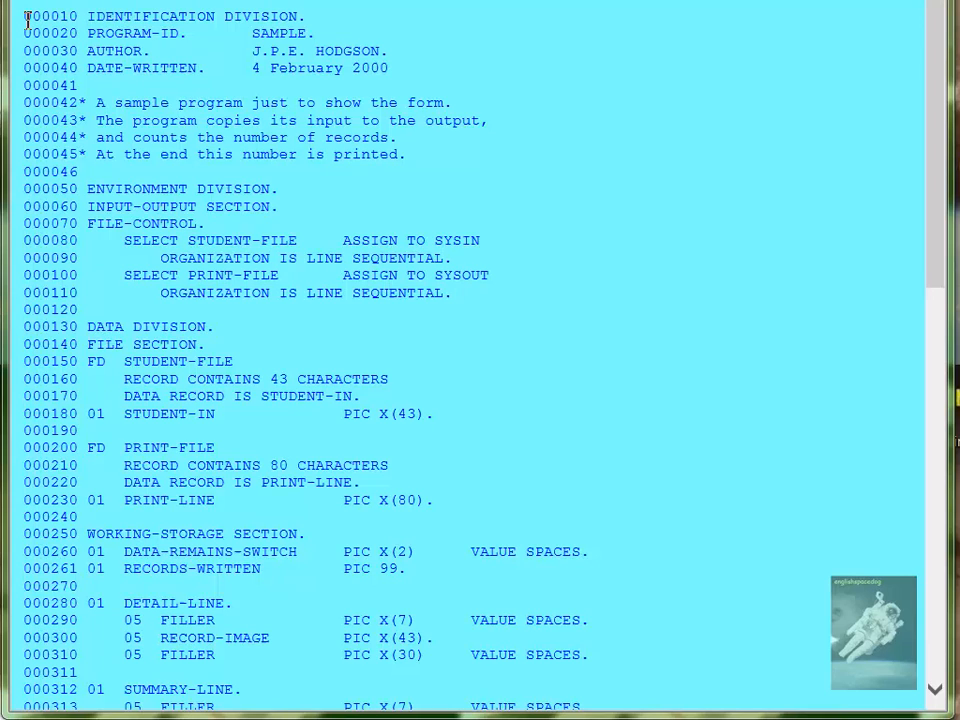
pyautogui.doubleClick(50, 16)
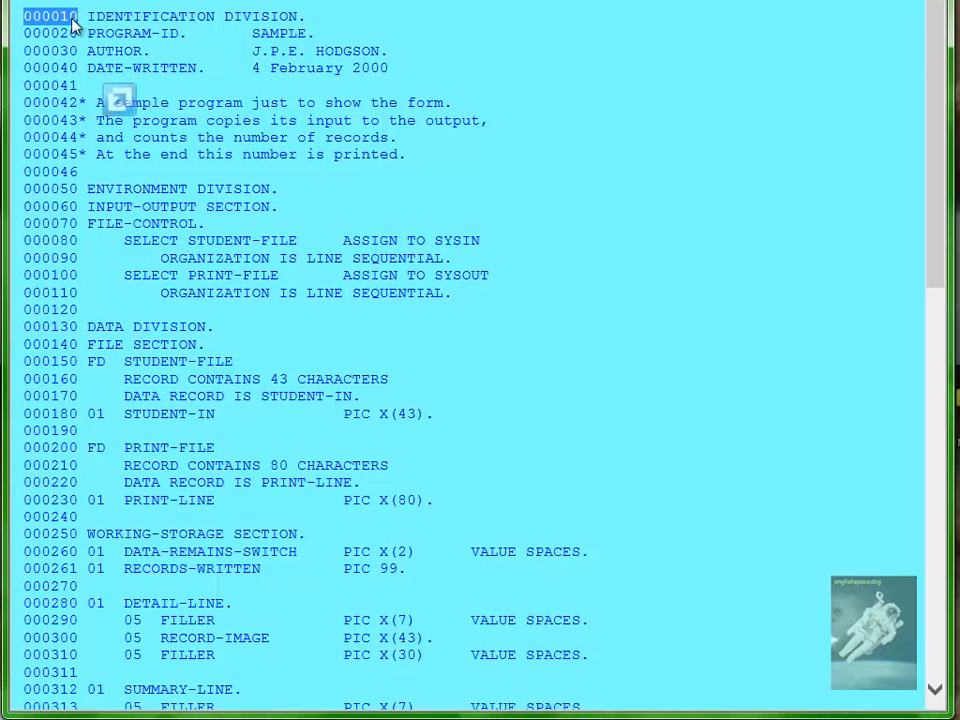
pyautogui.moveTo(156, 100)
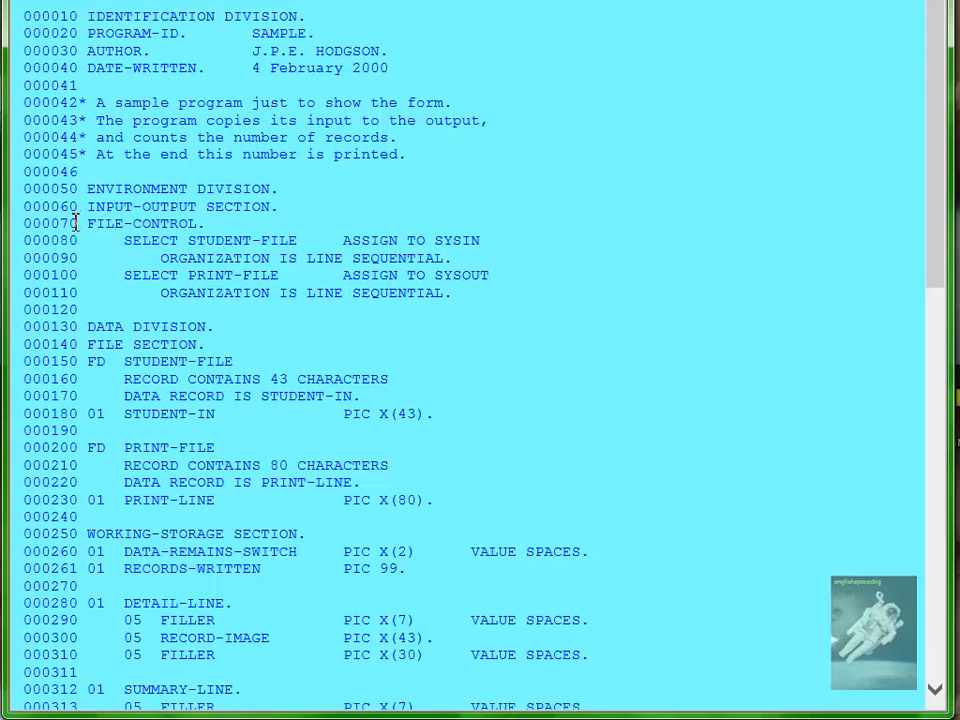
pyautogui.moveTo(92, 102)
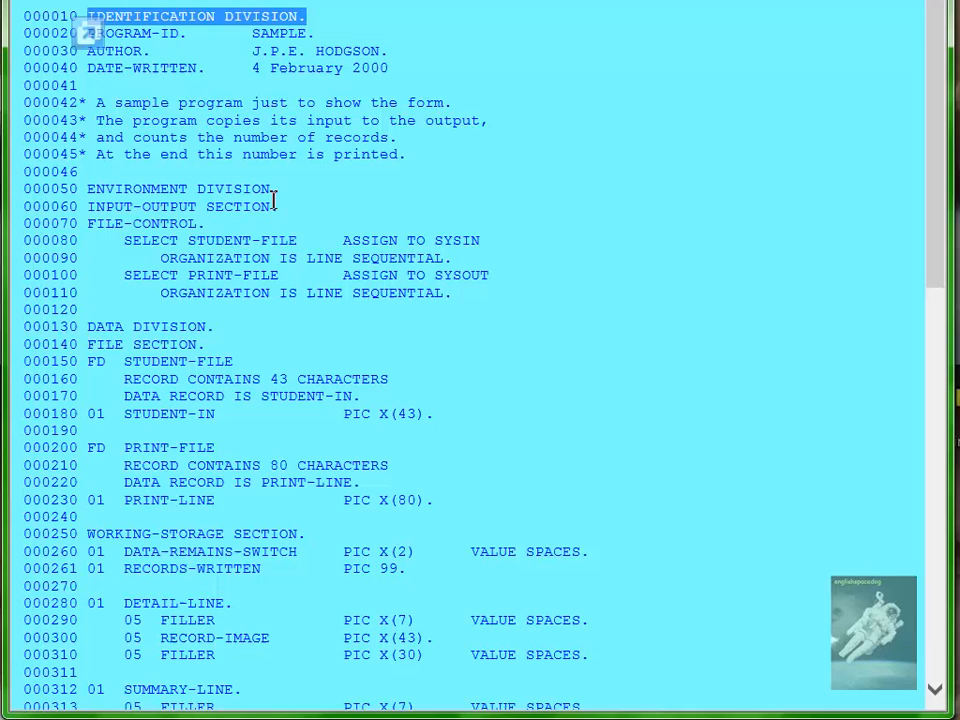
pyautogui.doubleClick(236, 188)
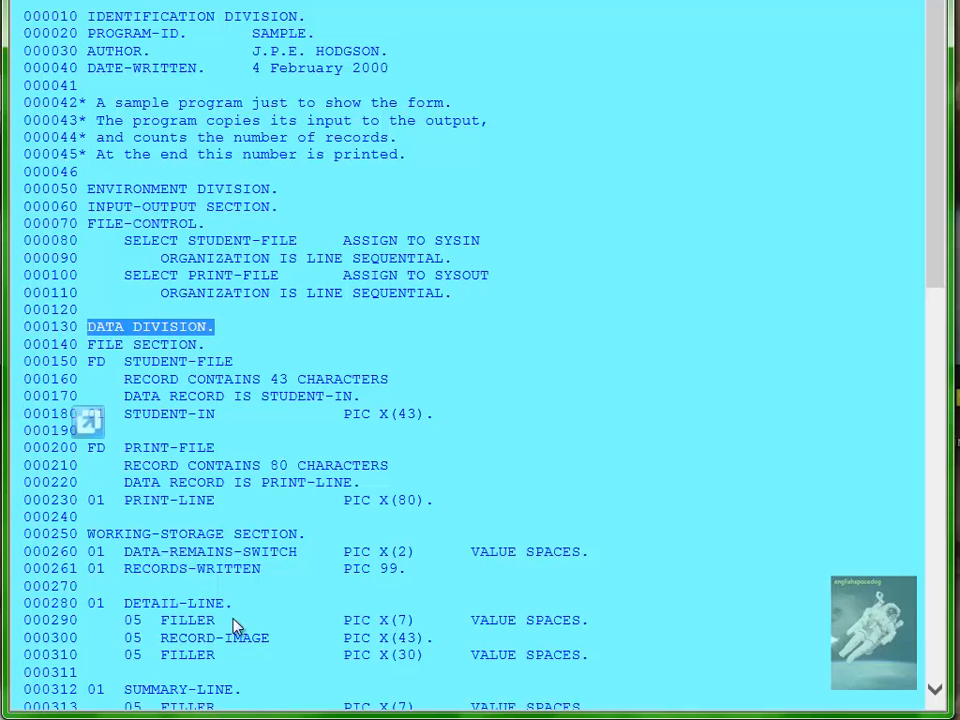
pyautogui.moveTo(390, 312)
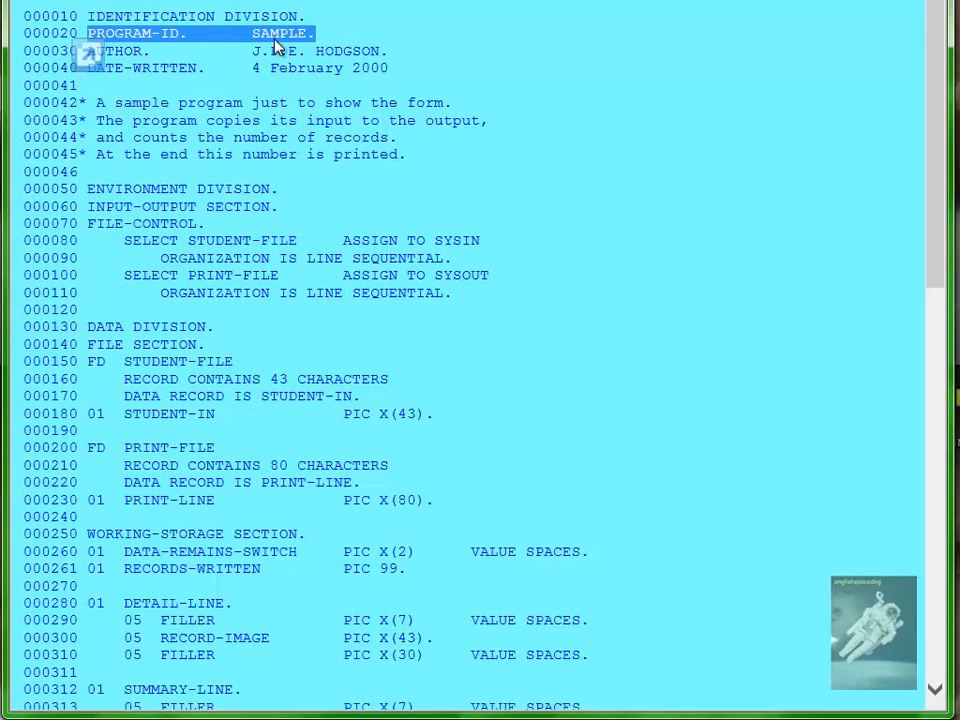
pyautogui.moveTo(318, 38)
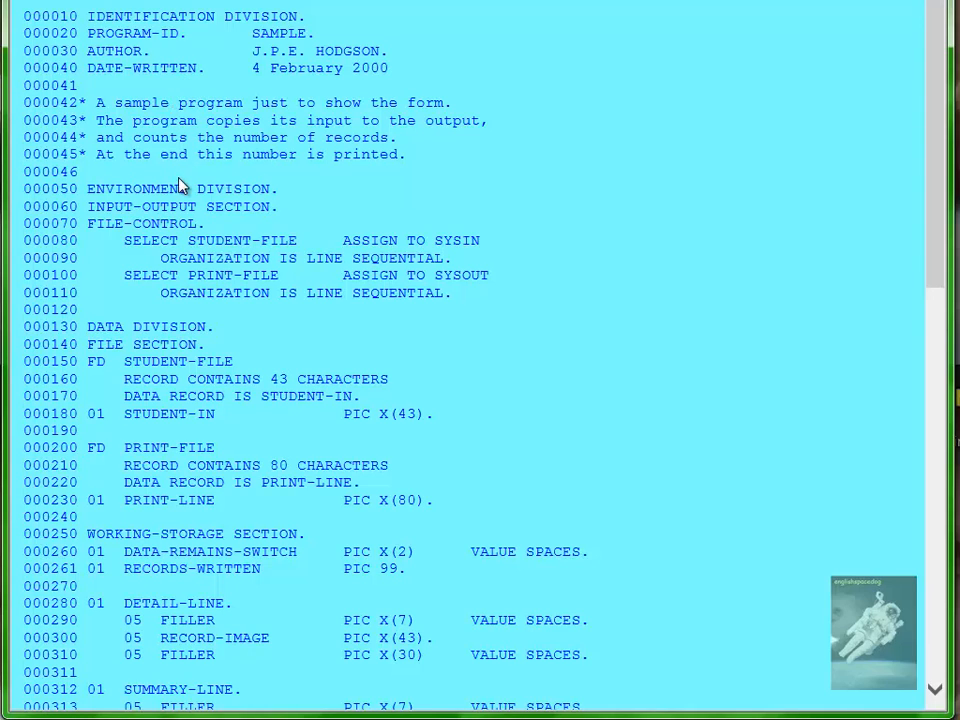
pyautogui.moveTo(184, 216)
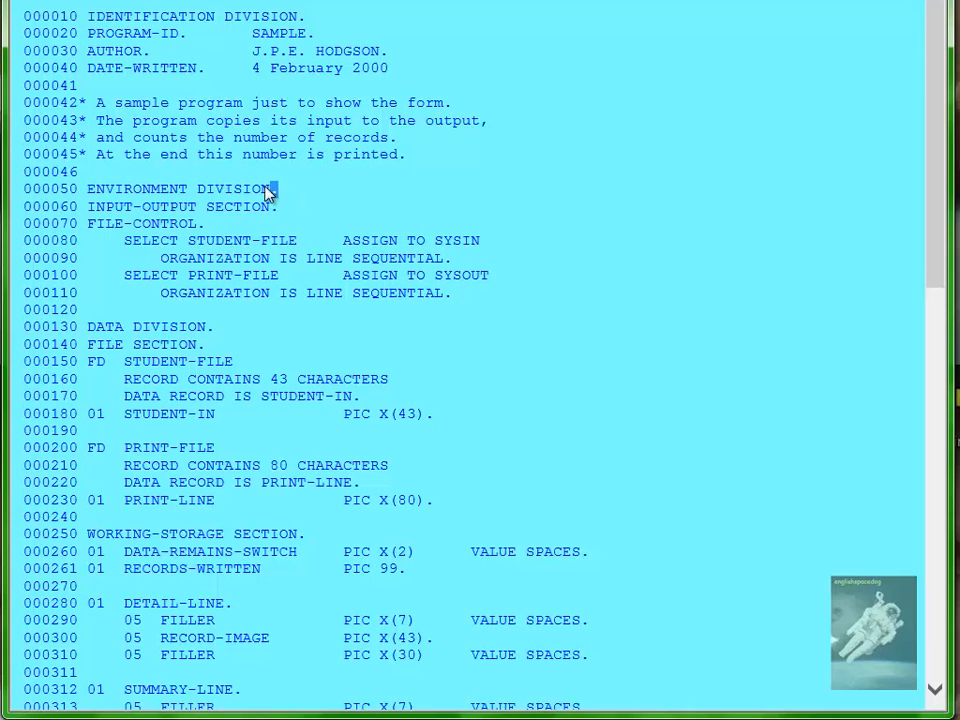
pyautogui.doubleClick(204, 206)
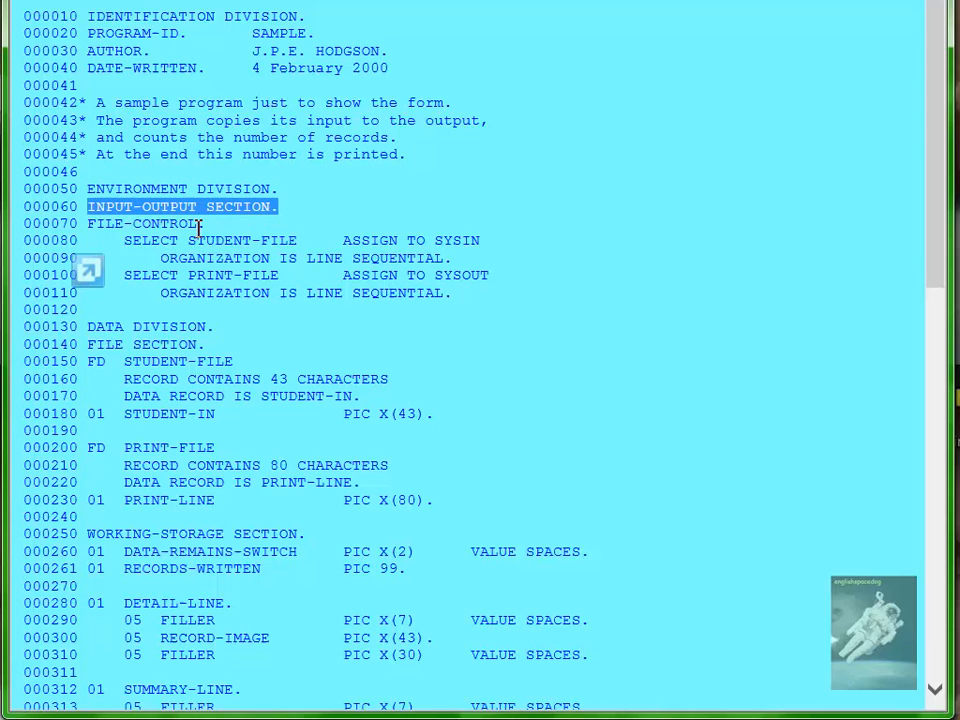
pyautogui.click(144, 224)
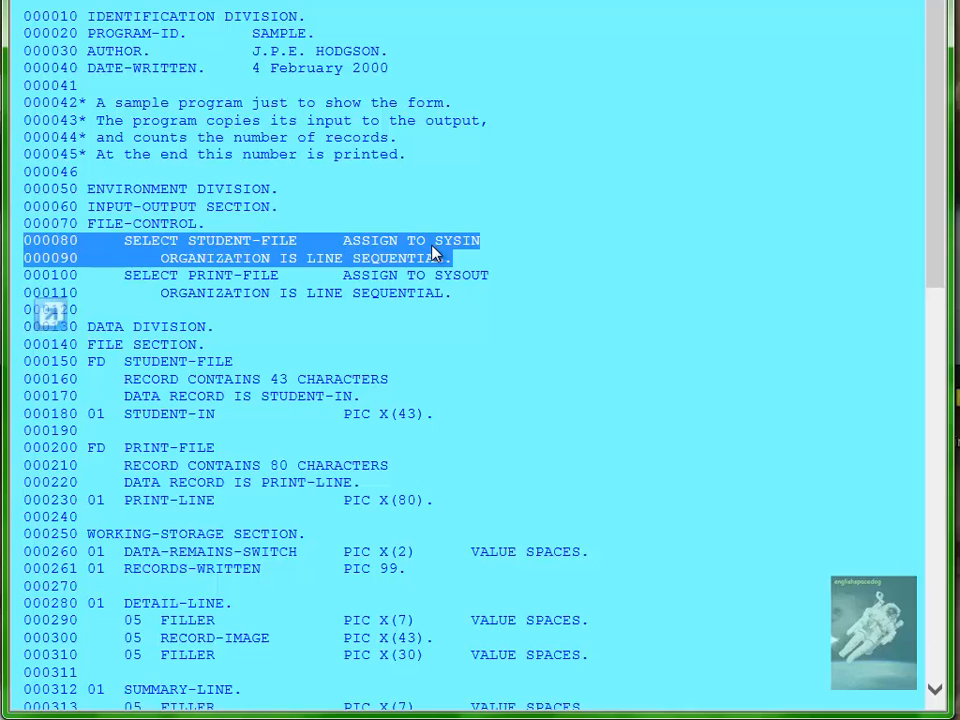
pyautogui.moveTo(268, 256)
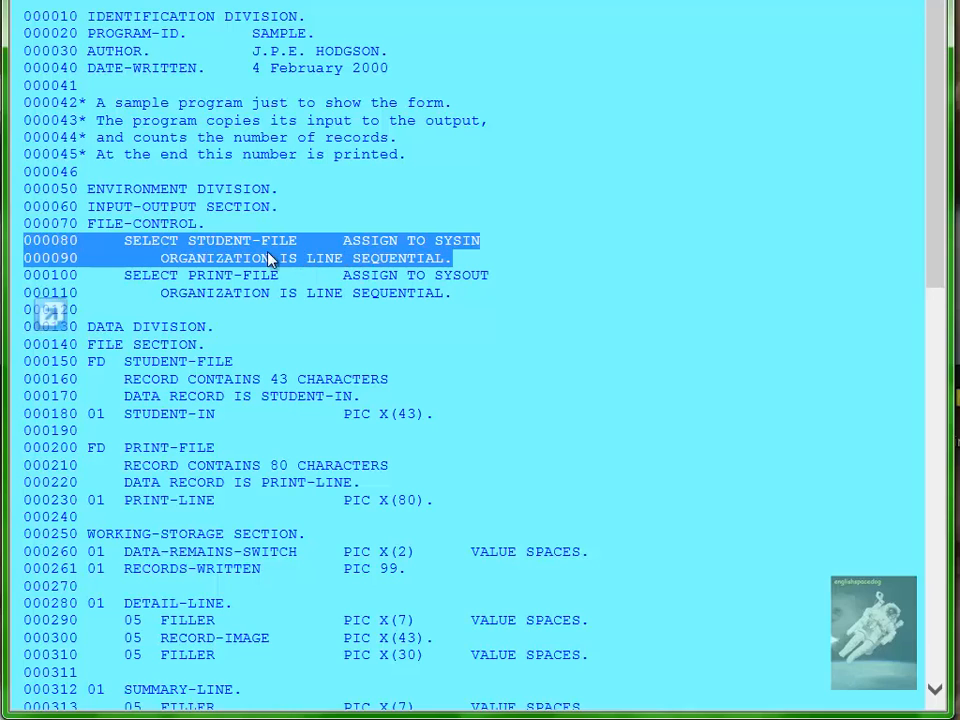
pyautogui.moveTo(284, 244)
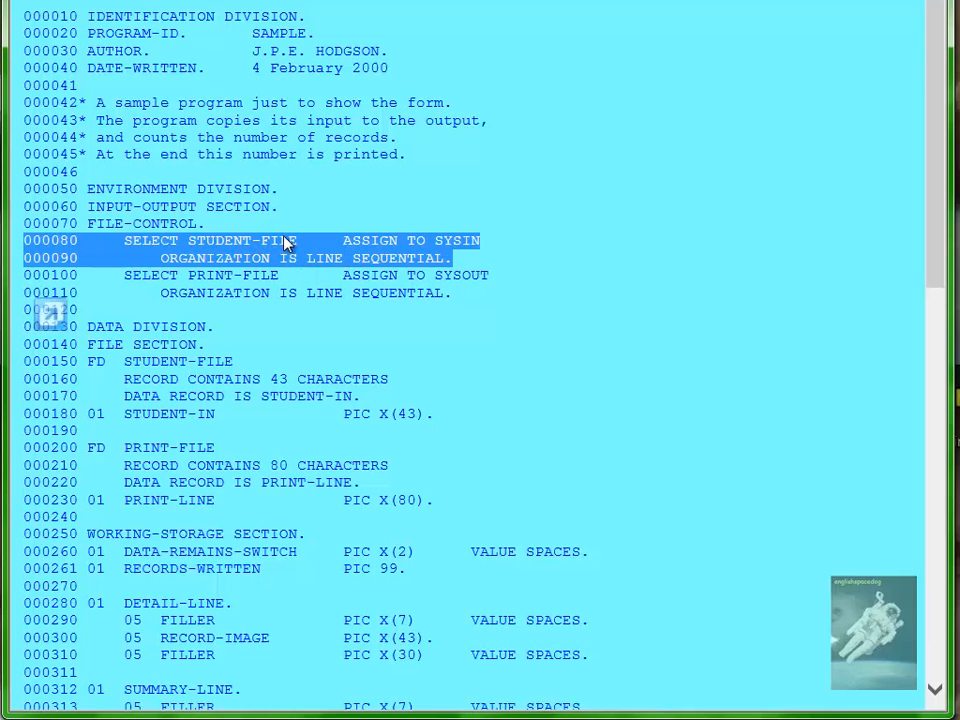
pyautogui.moveTo(278, 252)
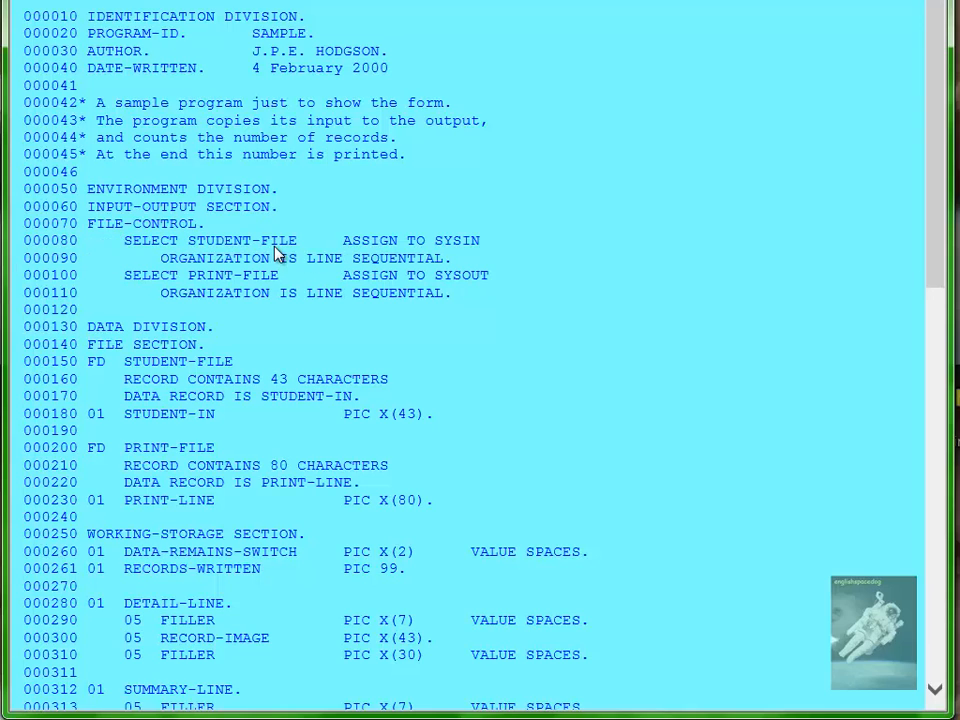
pyautogui.doubleClick(456, 240)
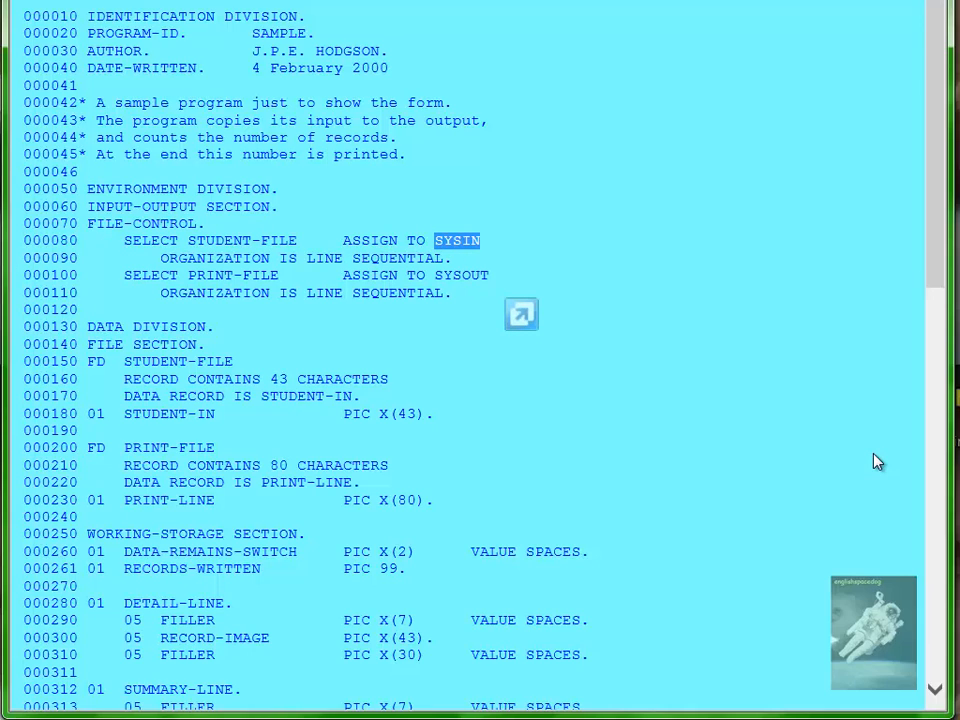
pyautogui.moveTo(196, 268)
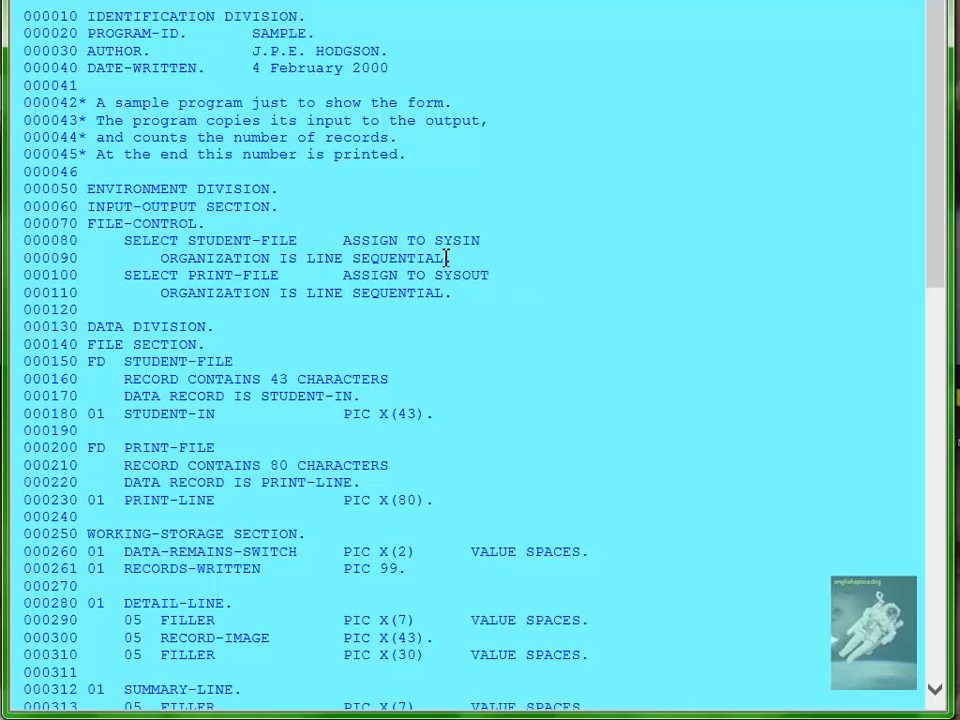
pyautogui.doubleClick(360, 258)
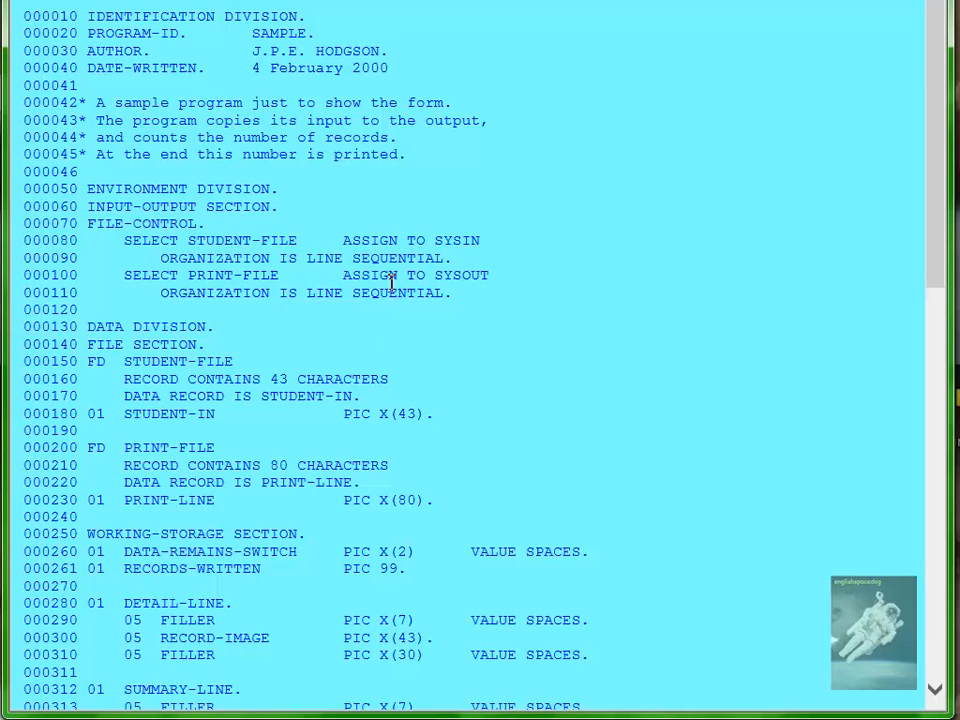
pyautogui.moveTo(472, 276)
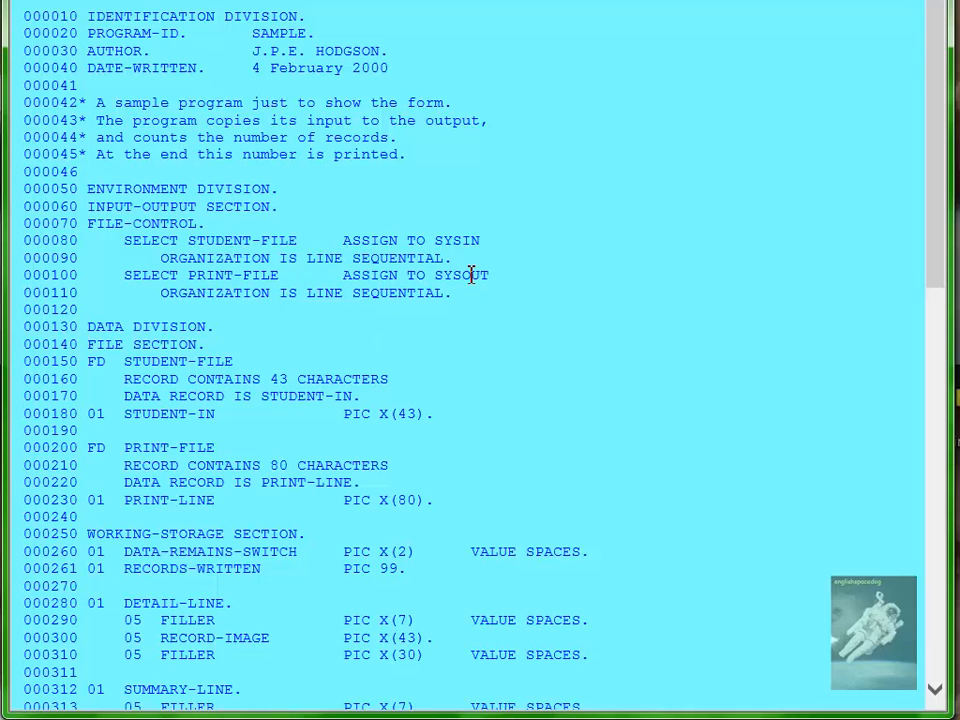
pyautogui.doubleClick(464, 276)
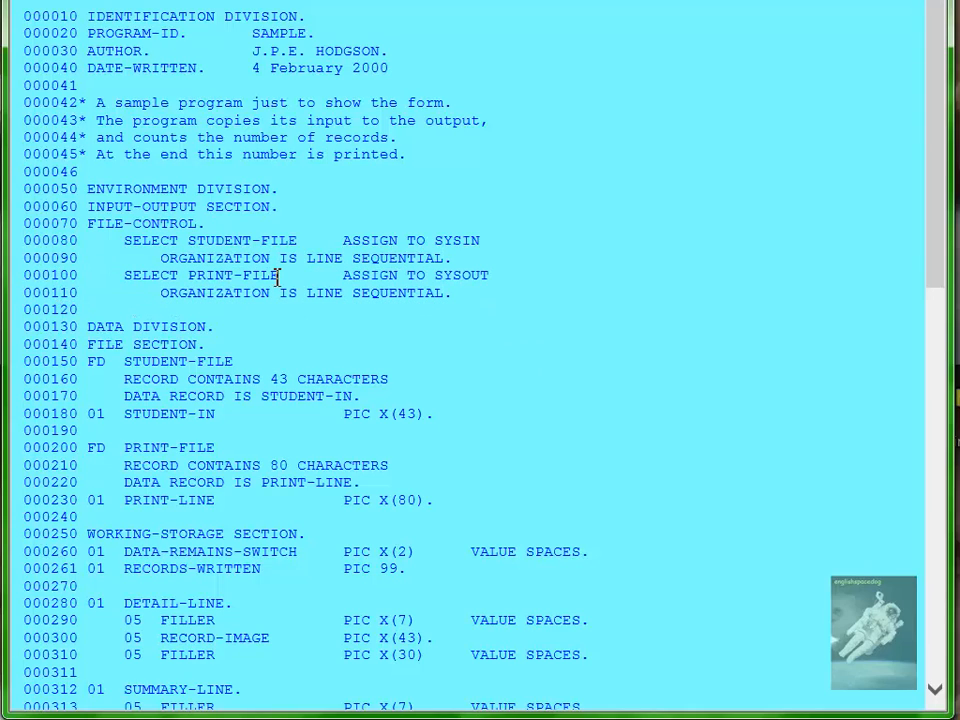
pyautogui.doubleClick(234, 276)
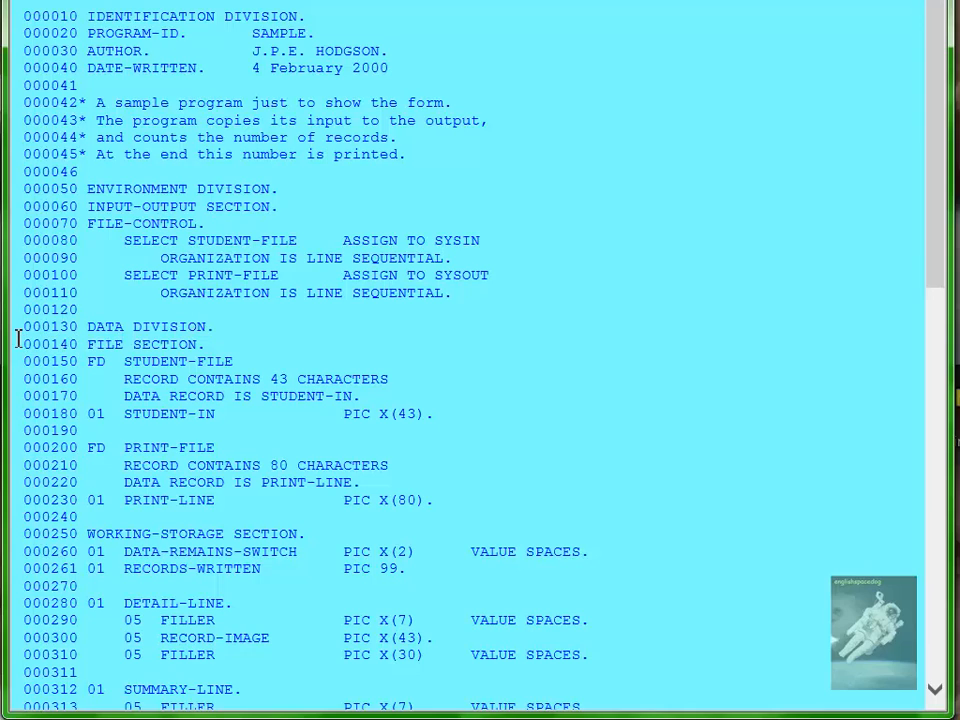
pyautogui.doubleClick(166, 344)
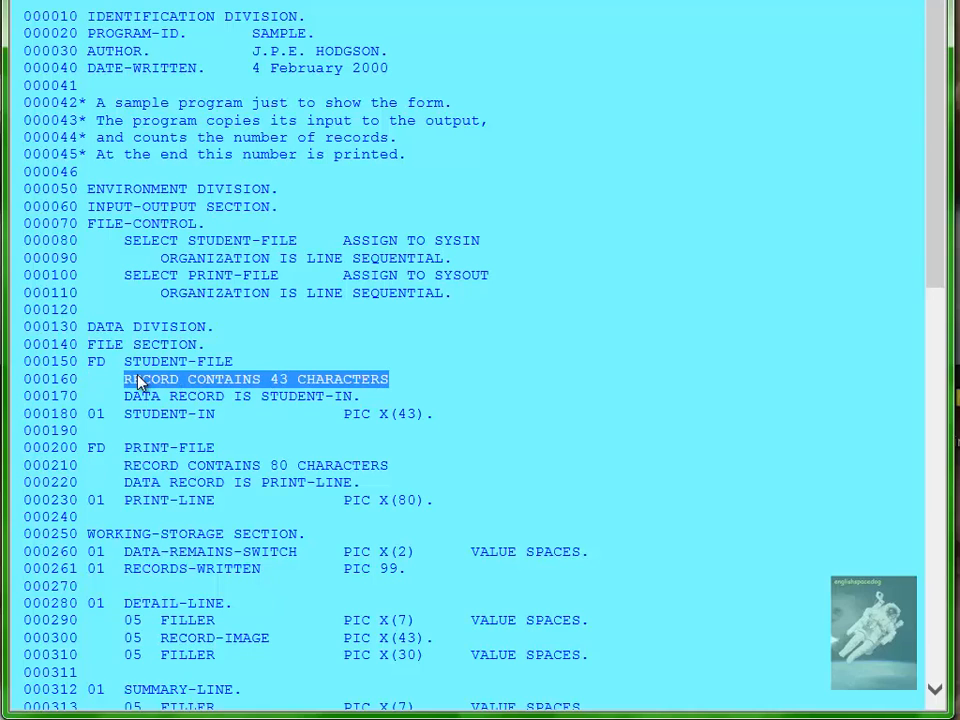
pyautogui.doubleClick(304, 396)
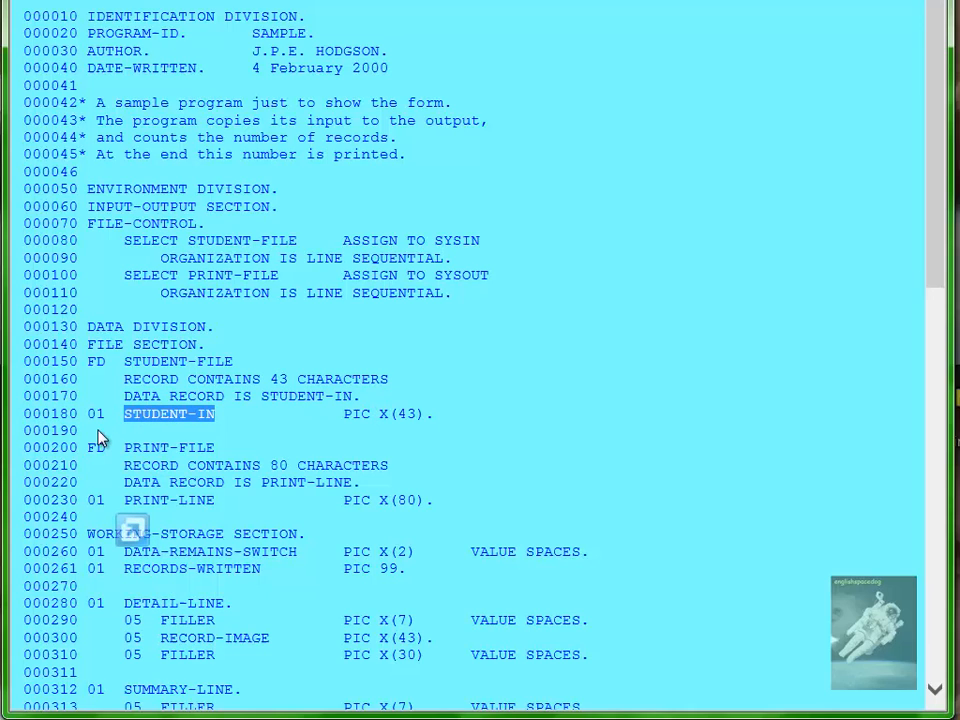
pyautogui.moveTo(400, 410)
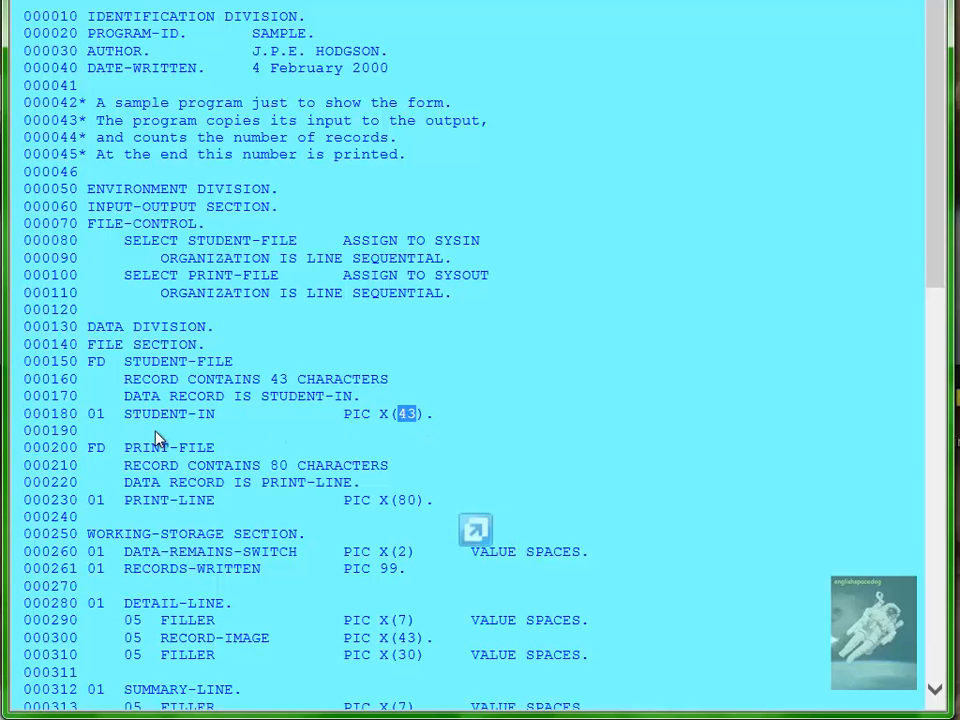
pyautogui.moveTo(132, 428)
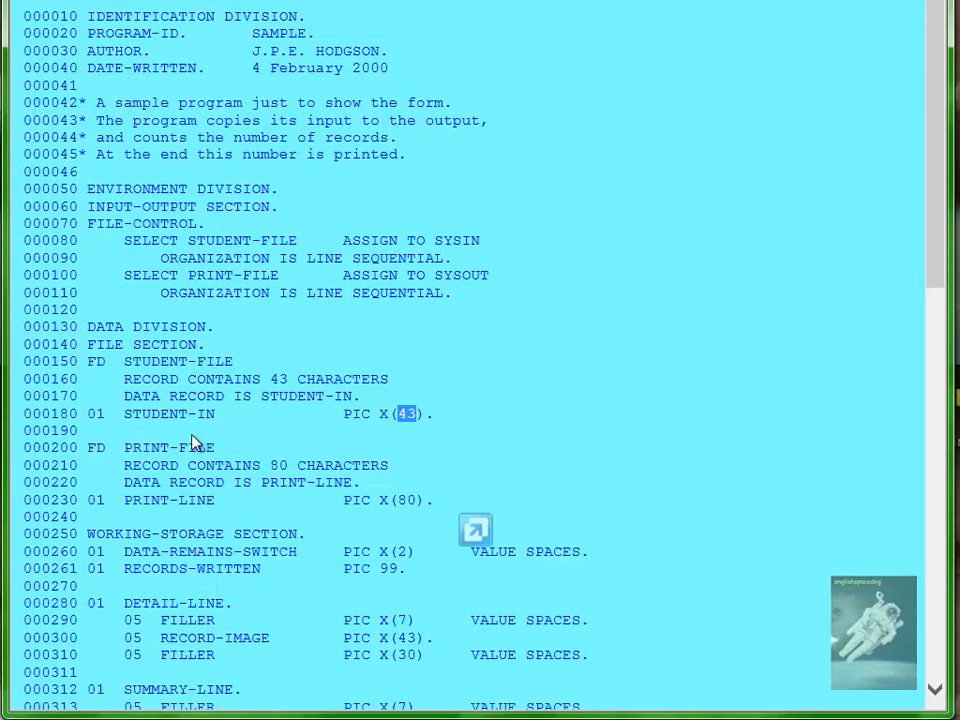
pyautogui.moveTo(410, 420)
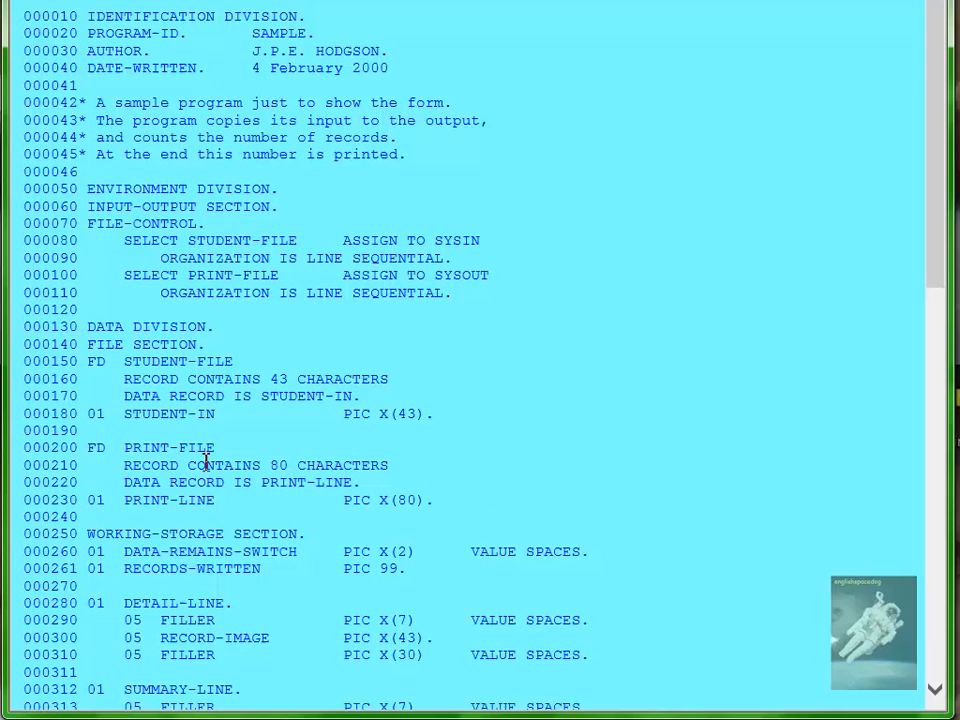
pyautogui.doubleClick(196, 448)
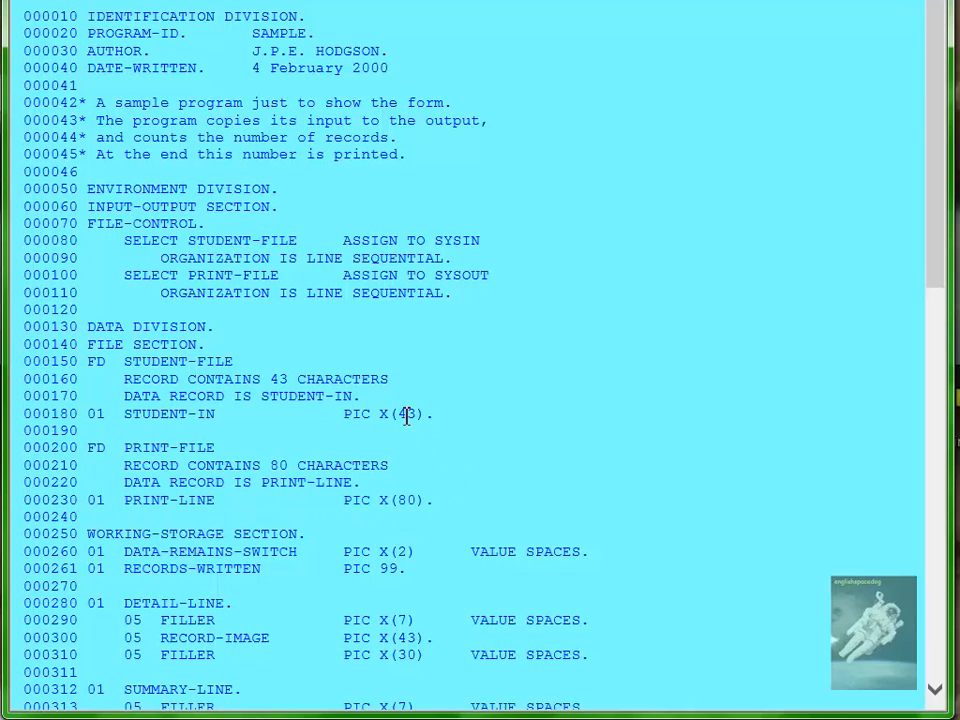
pyautogui.moveTo(278, 476)
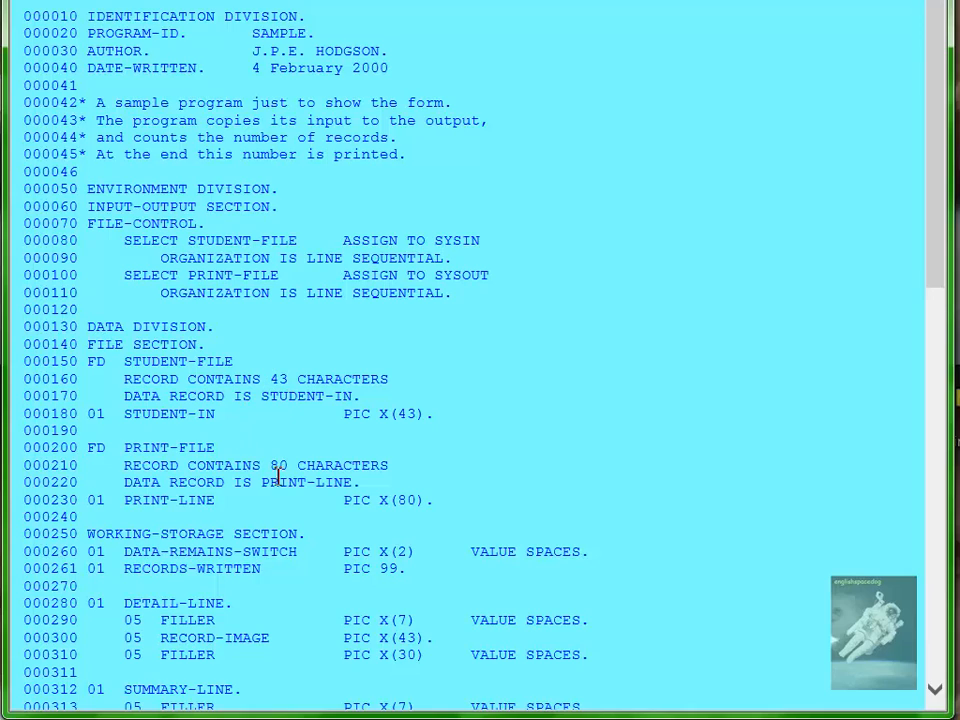
pyautogui.moveTo(292, 470)
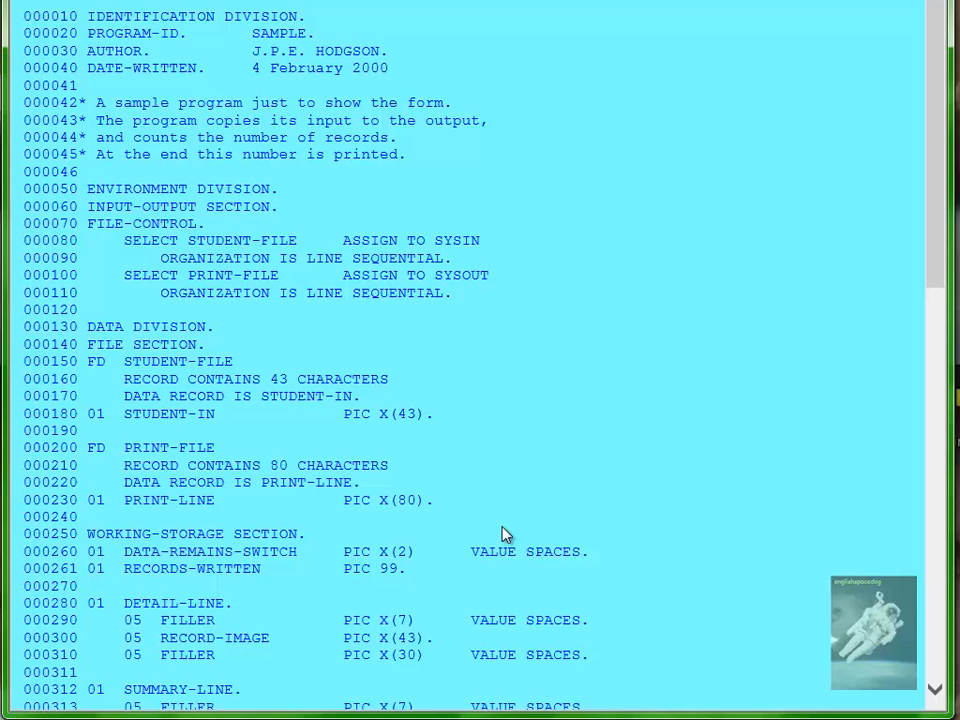
pyautogui.moveTo(410, 492)
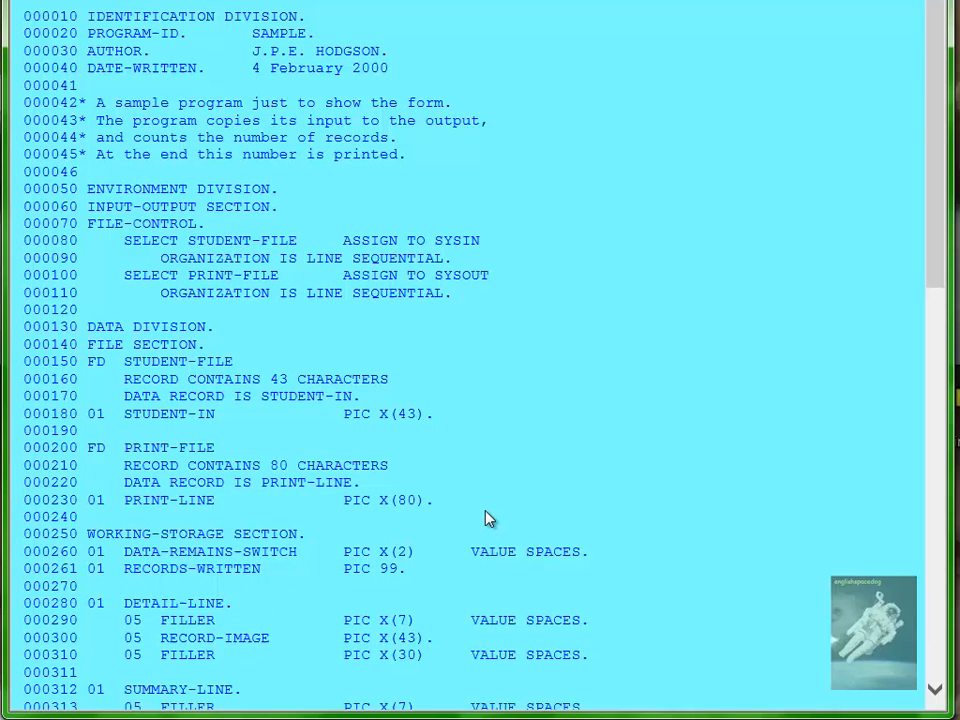
pyautogui.moveTo(468, 510)
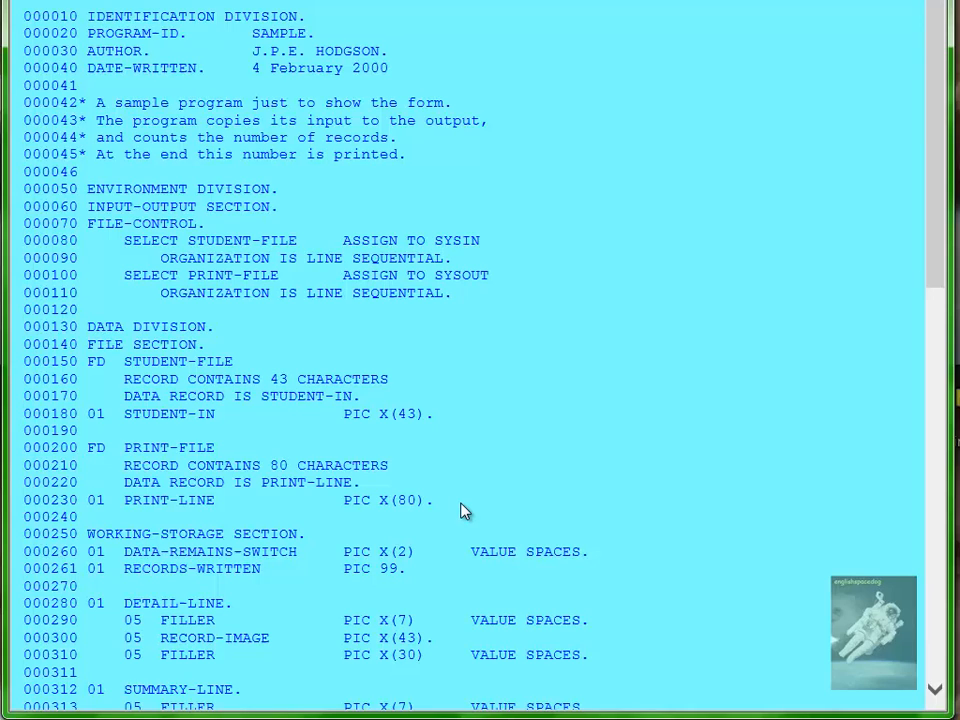
pyautogui.moveTo(448, 514)
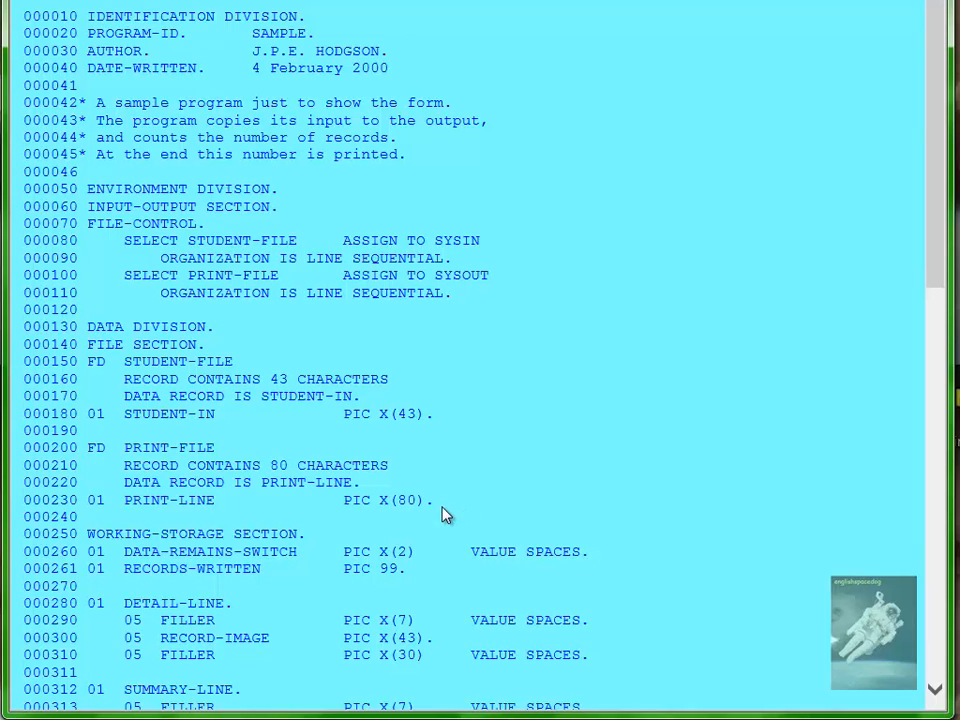
pyautogui.moveTo(444, 508)
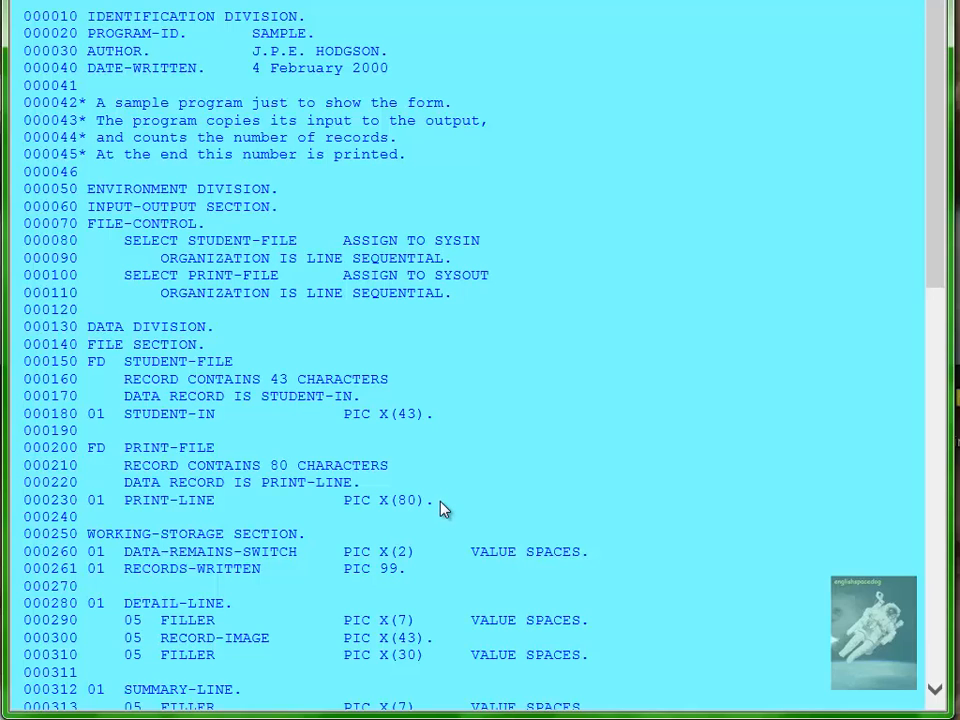
pyautogui.moveTo(392, 532)
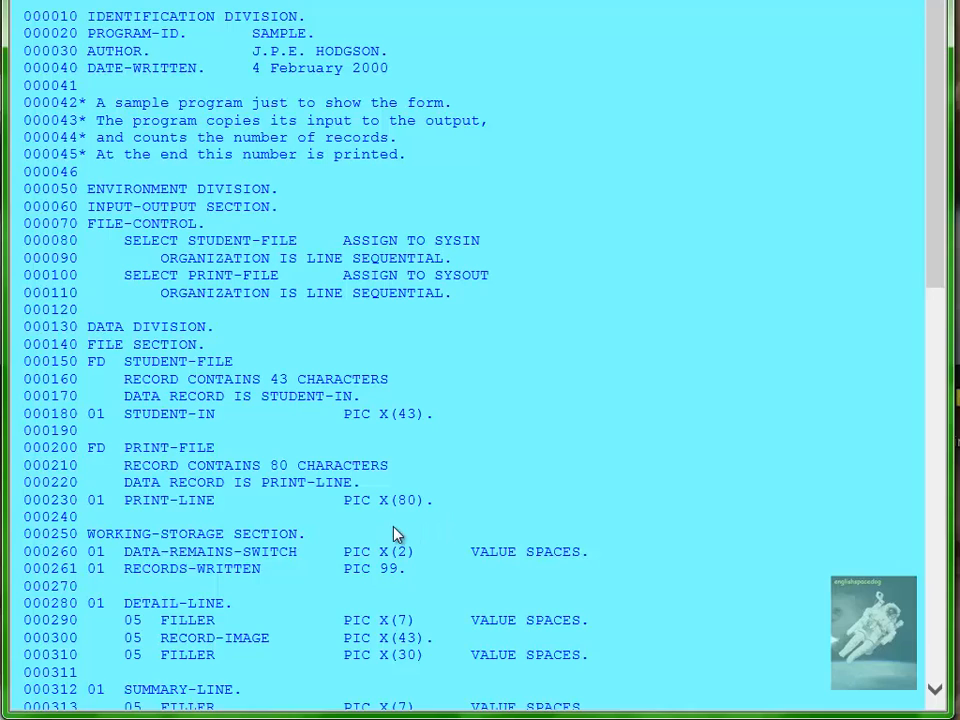
pyautogui.moveTo(310, 544)
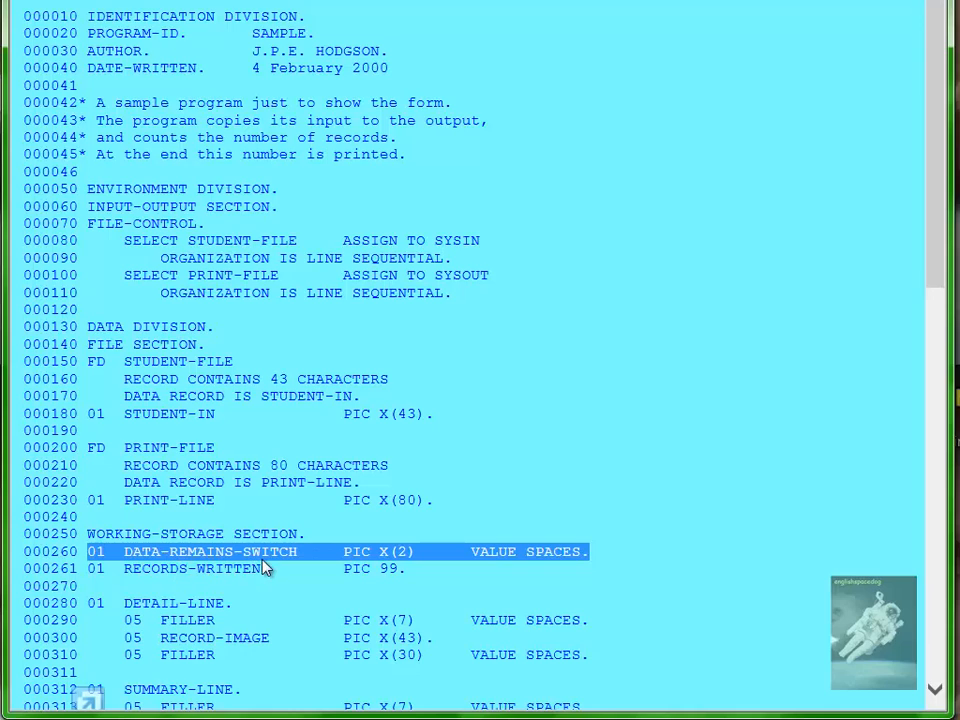
pyautogui.moveTo(540, 558)
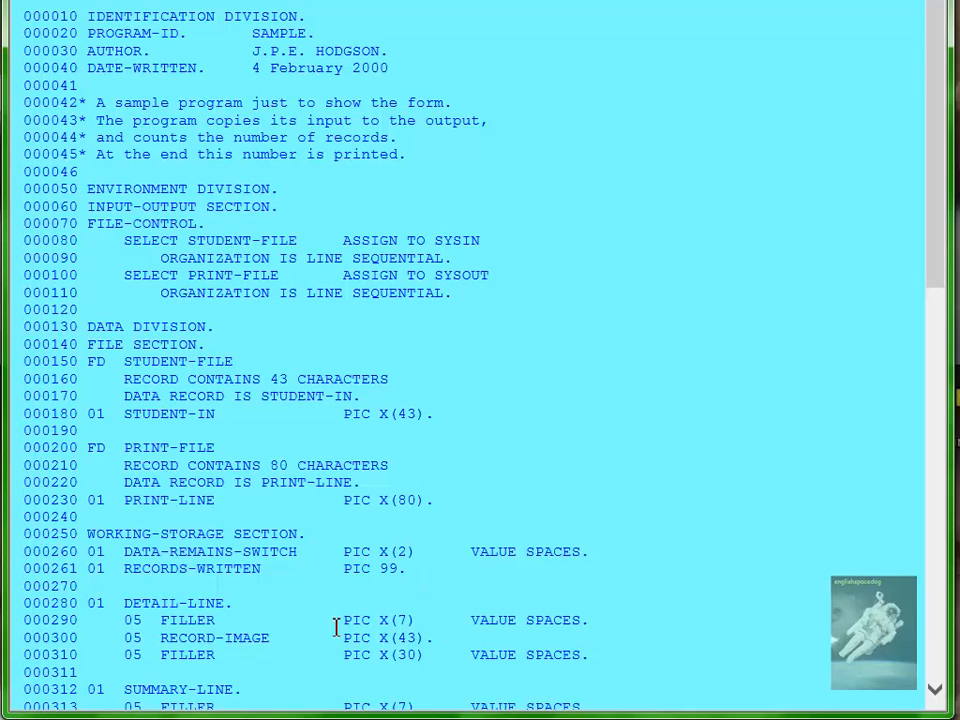
pyautogui.moveTo(420, 578)
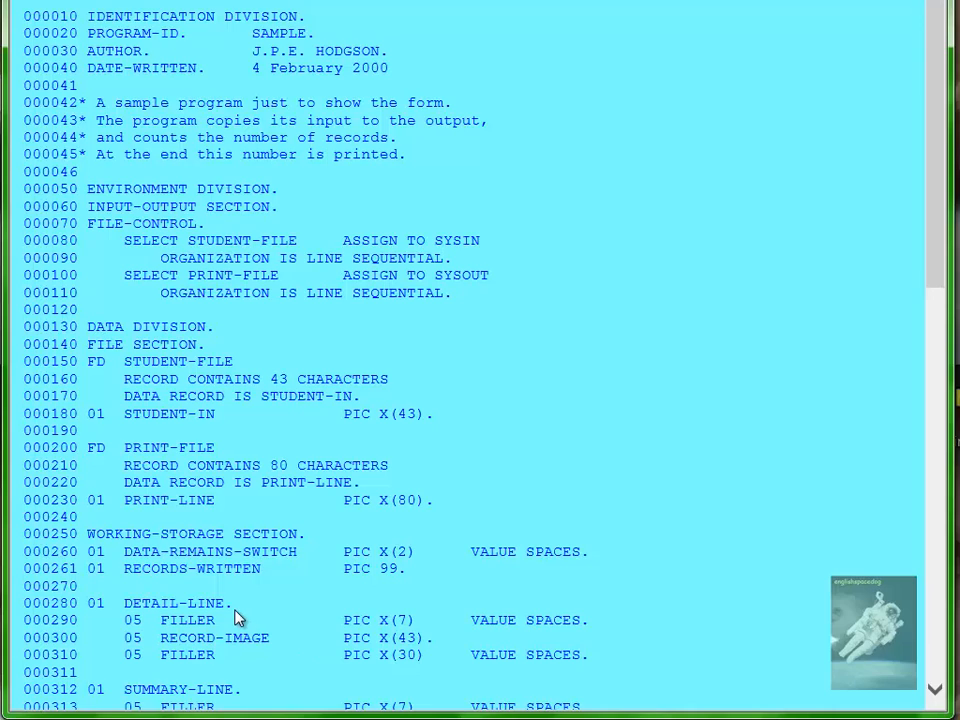
pyautogui.doubleClick(150, 604)
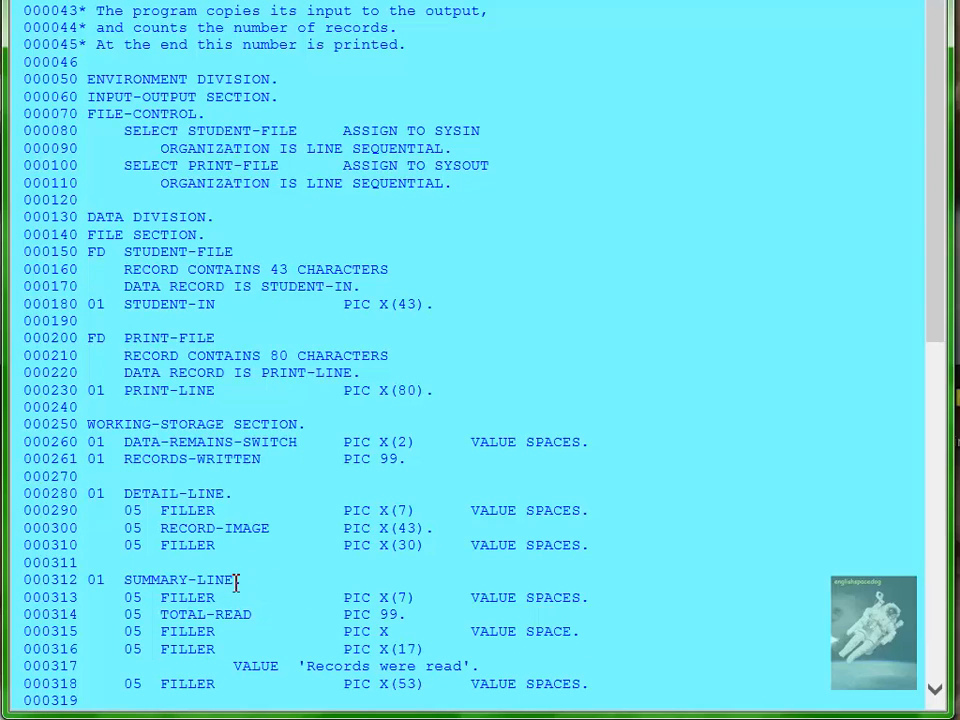
pyautogui.moveTo(496, 608)
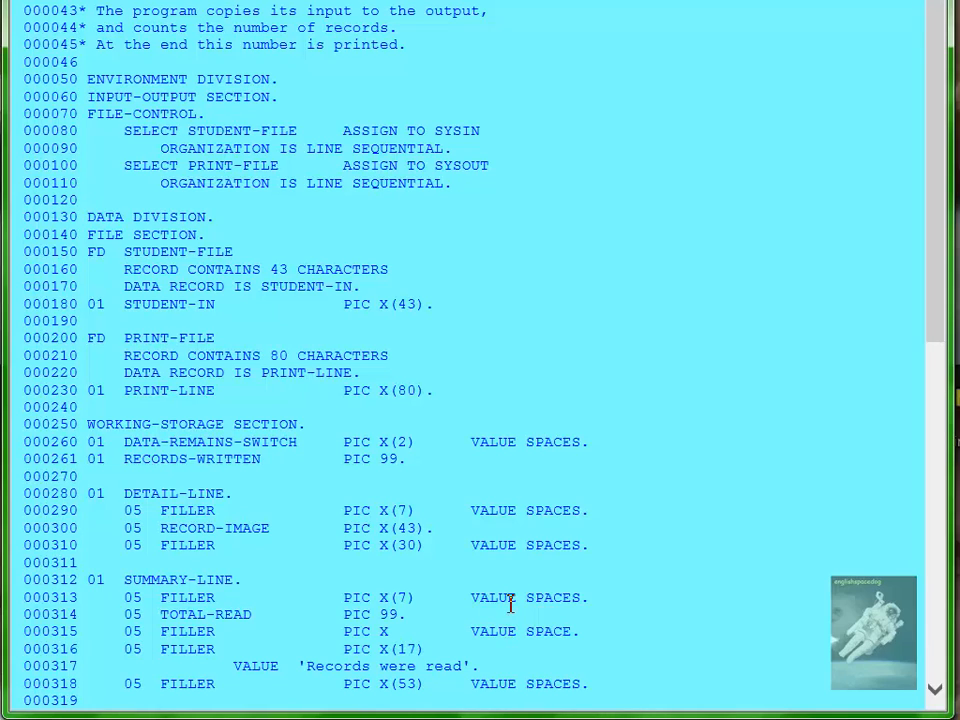
pyautogui.moveTo(498, 672)
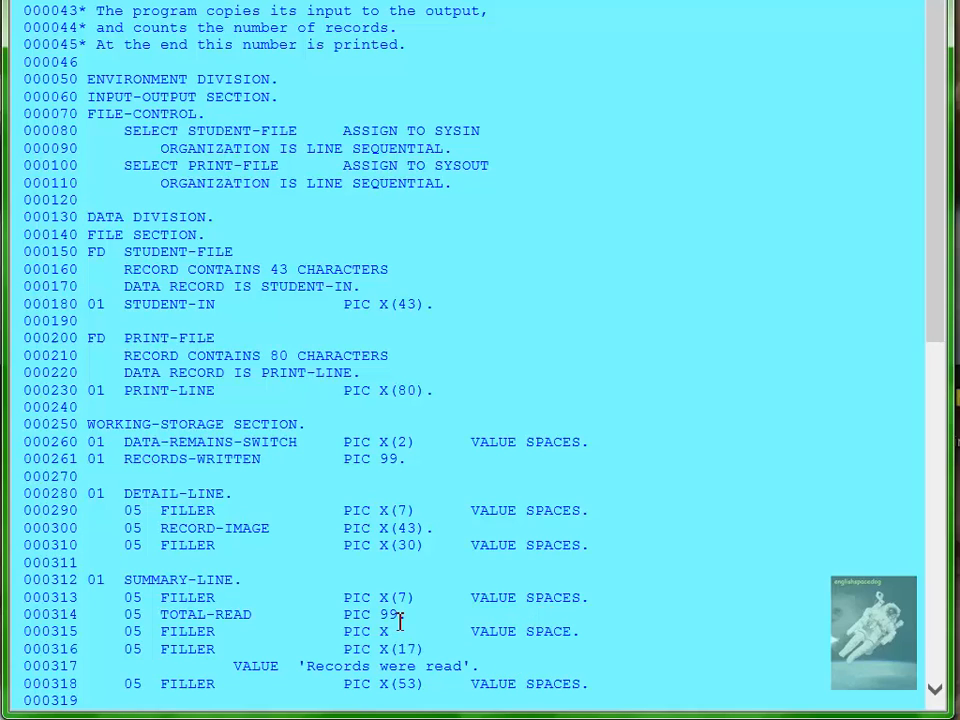
pyautogui.doubleClick(388, 614)
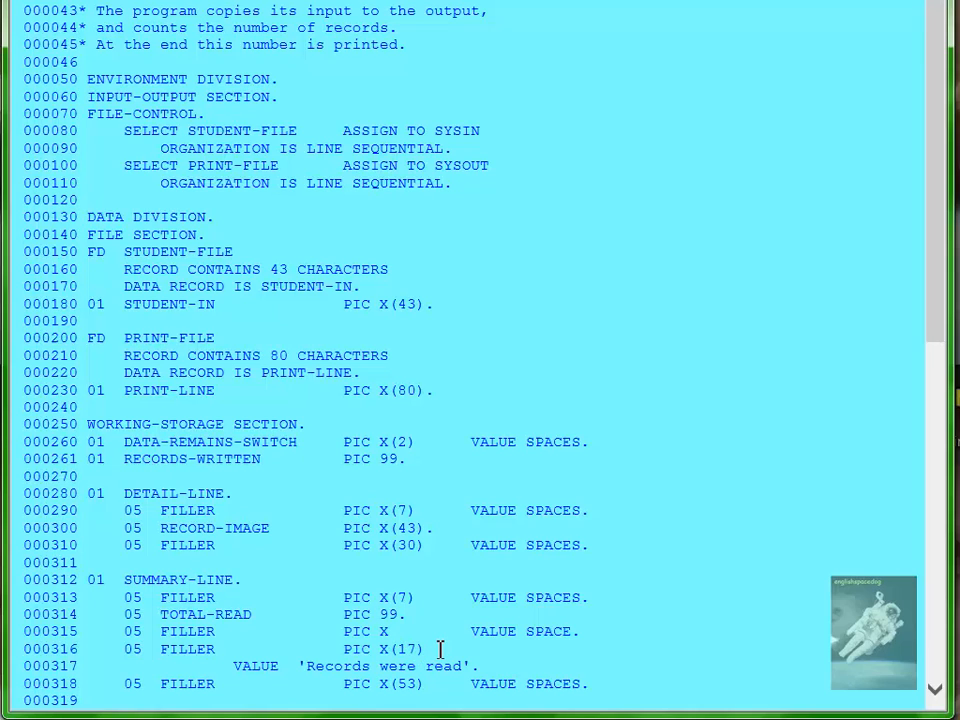
pyautogui.doubleClick(384, 648)
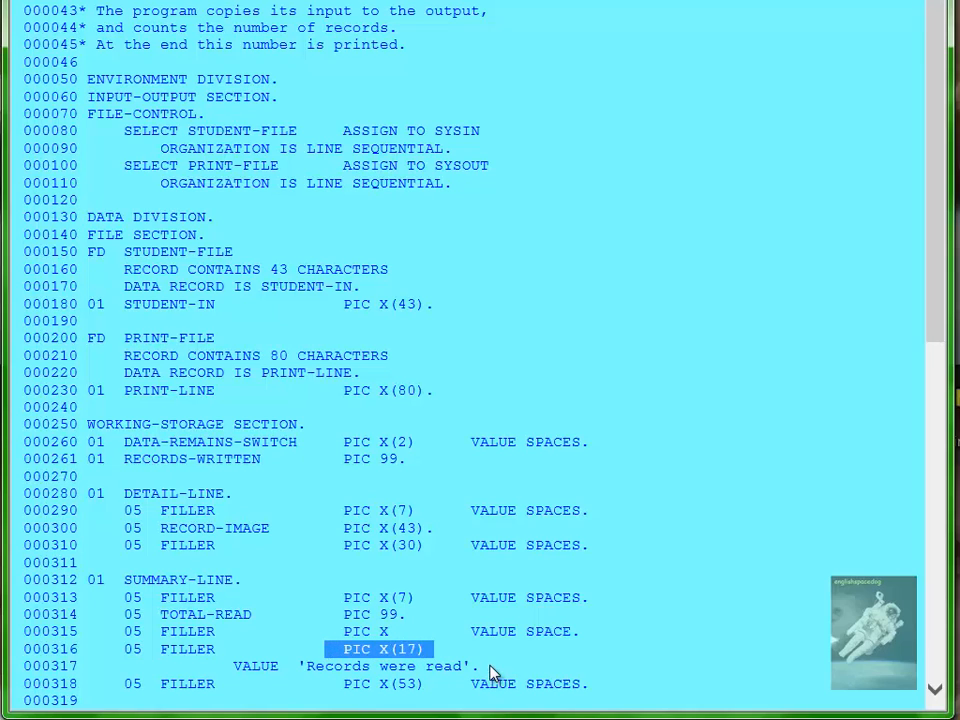
pyautogui.click(388, 666)
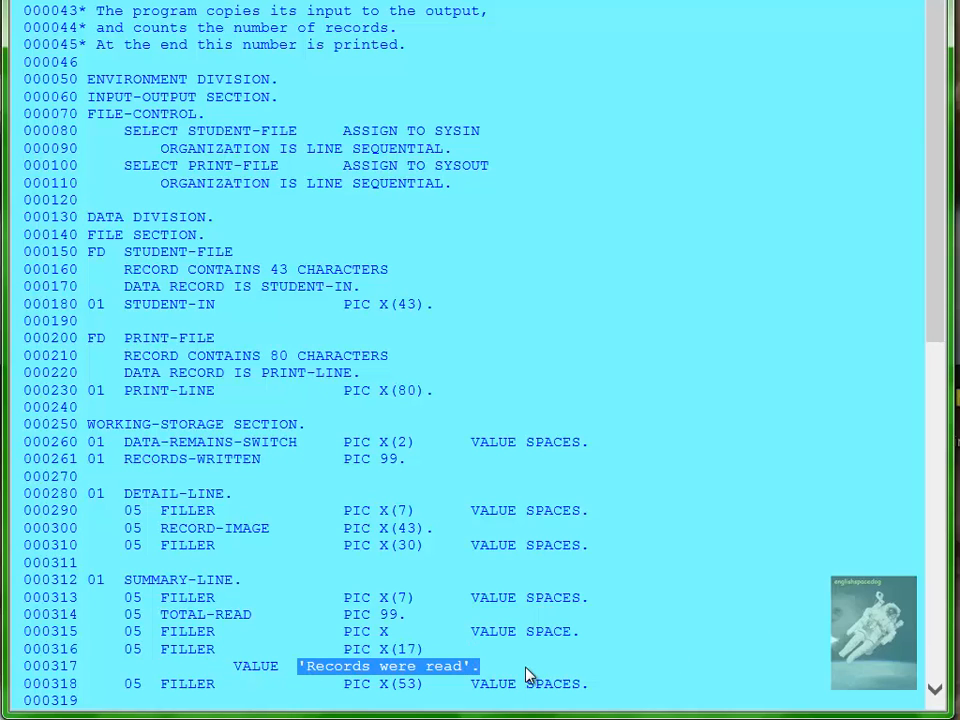
pyautogui.moveTo(486, 670)
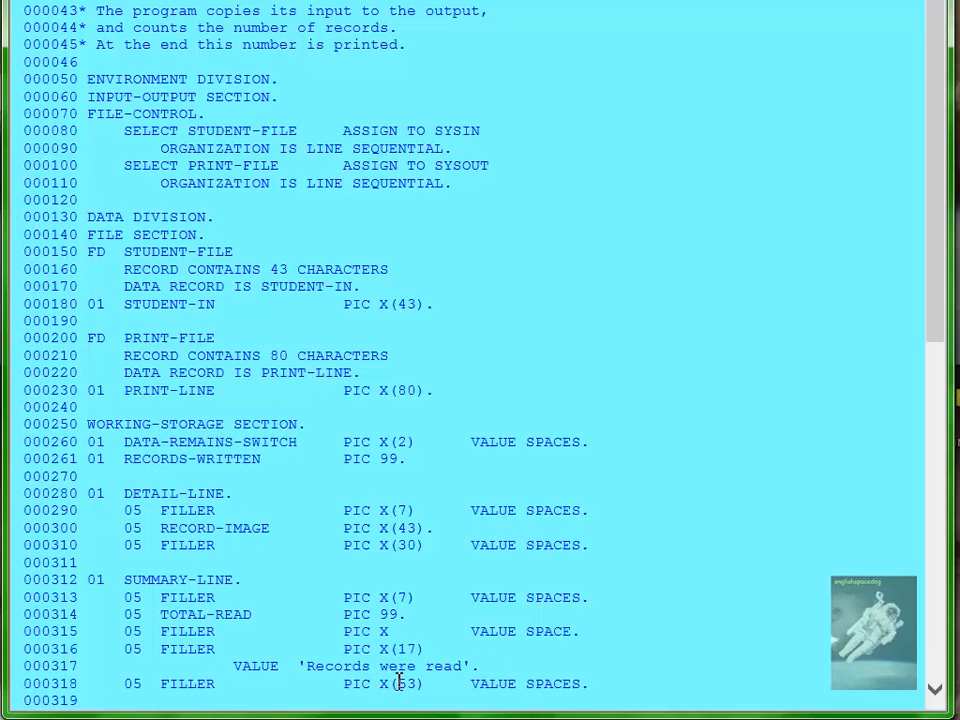
pyautogui.moveTo(308, 684)
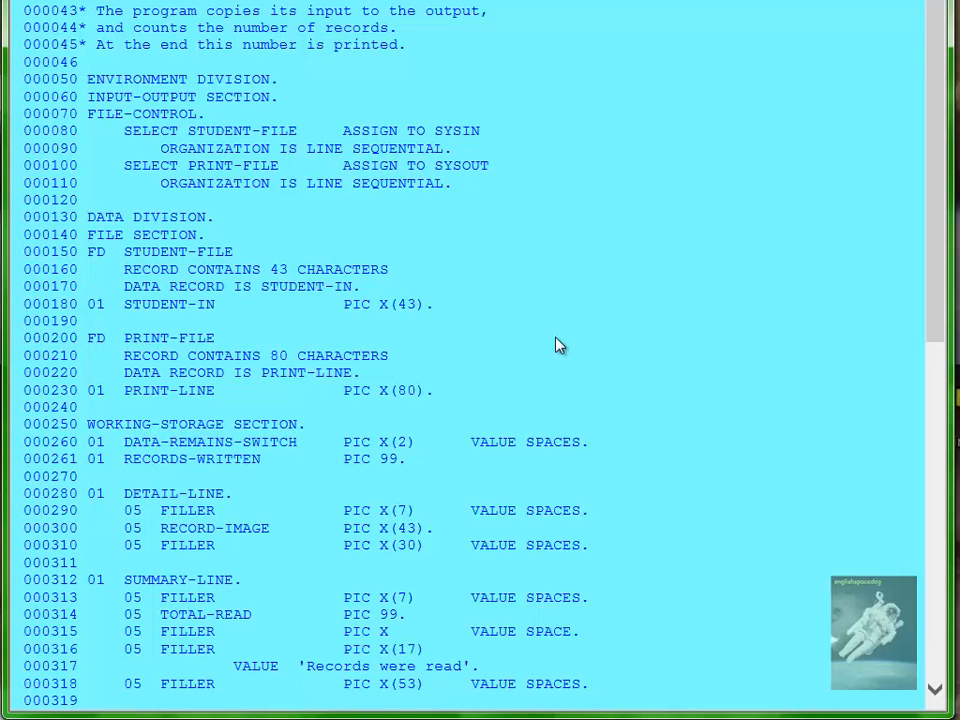
pyautogui.moveTo(416, 248)
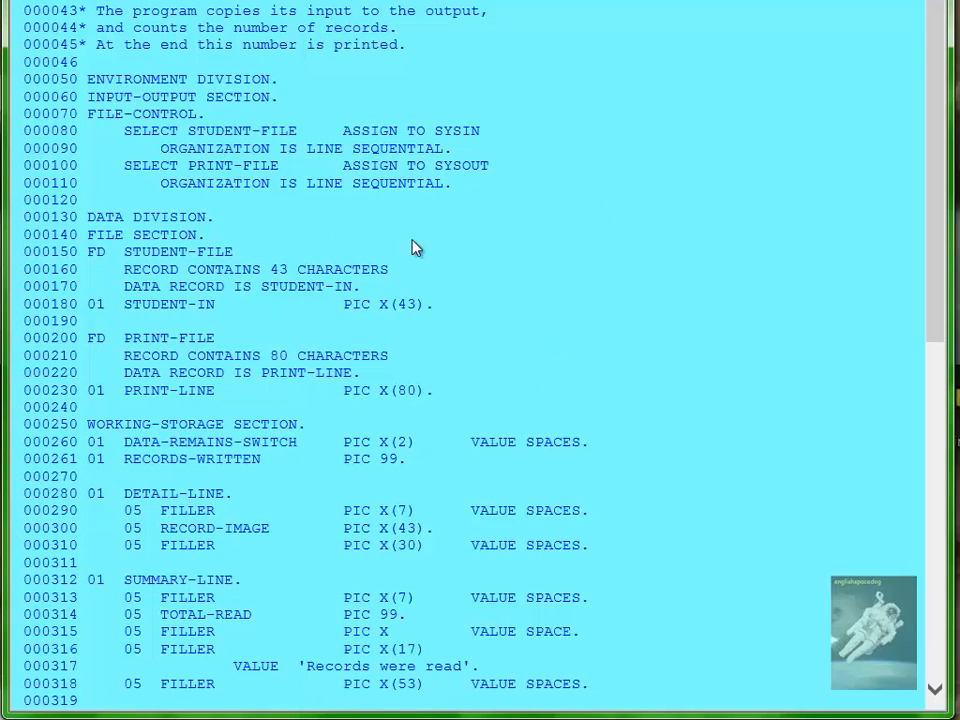
pyautogui.moveTo(538, 252)
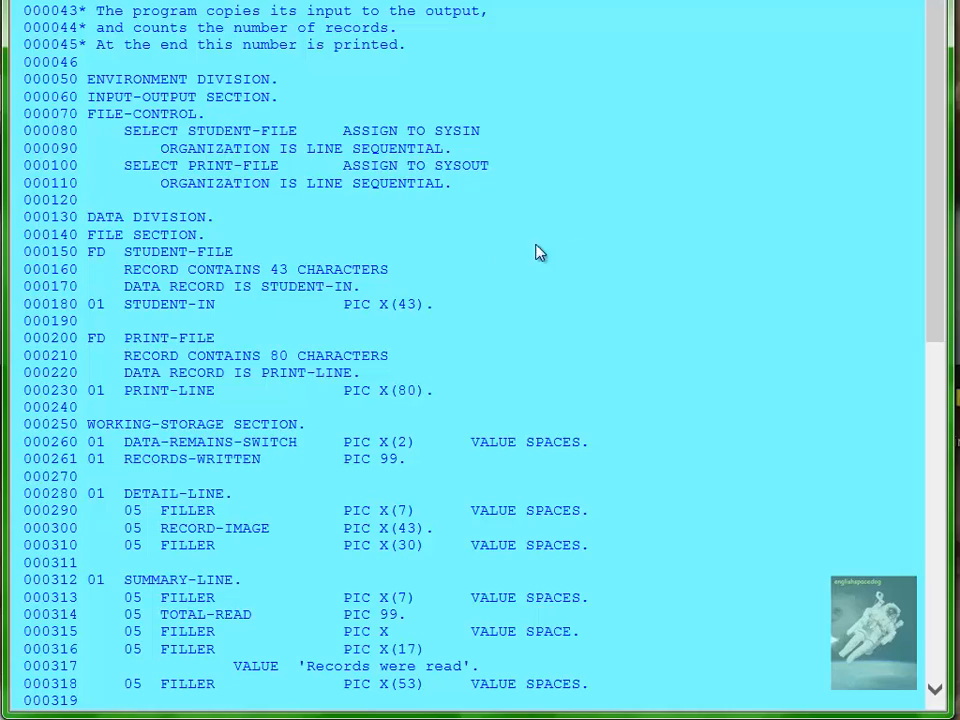